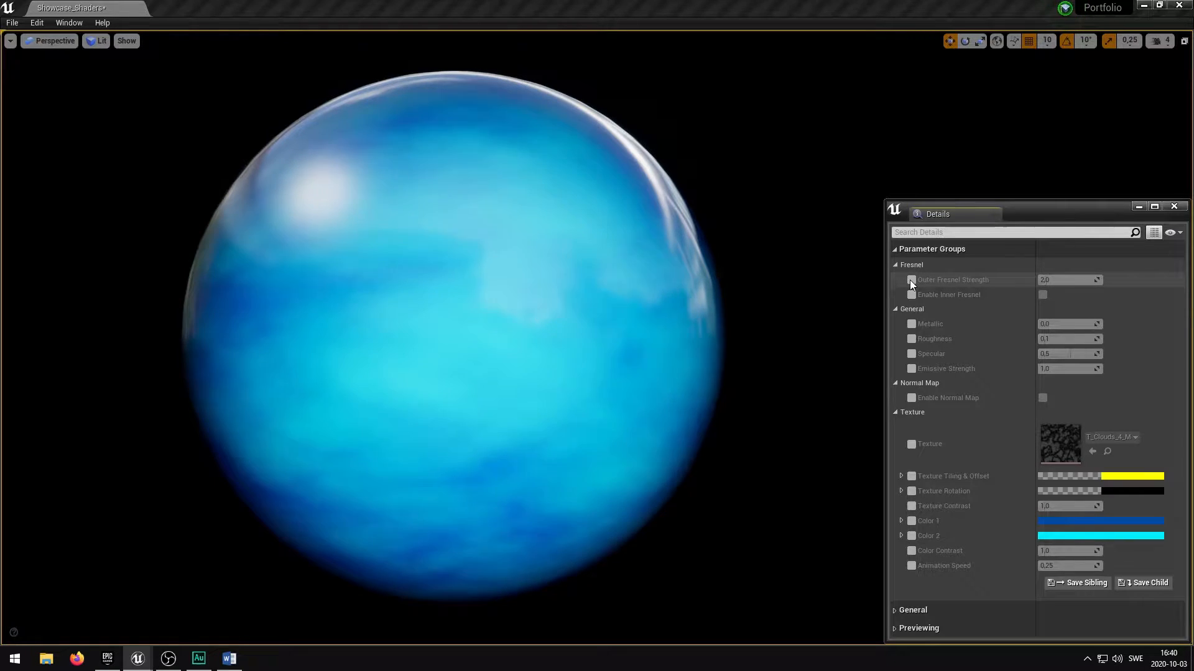
- Override Outer Fresnel Strength, preview 15, 50 and 150, then settle on 2.0
click(911, 279)
text(0)
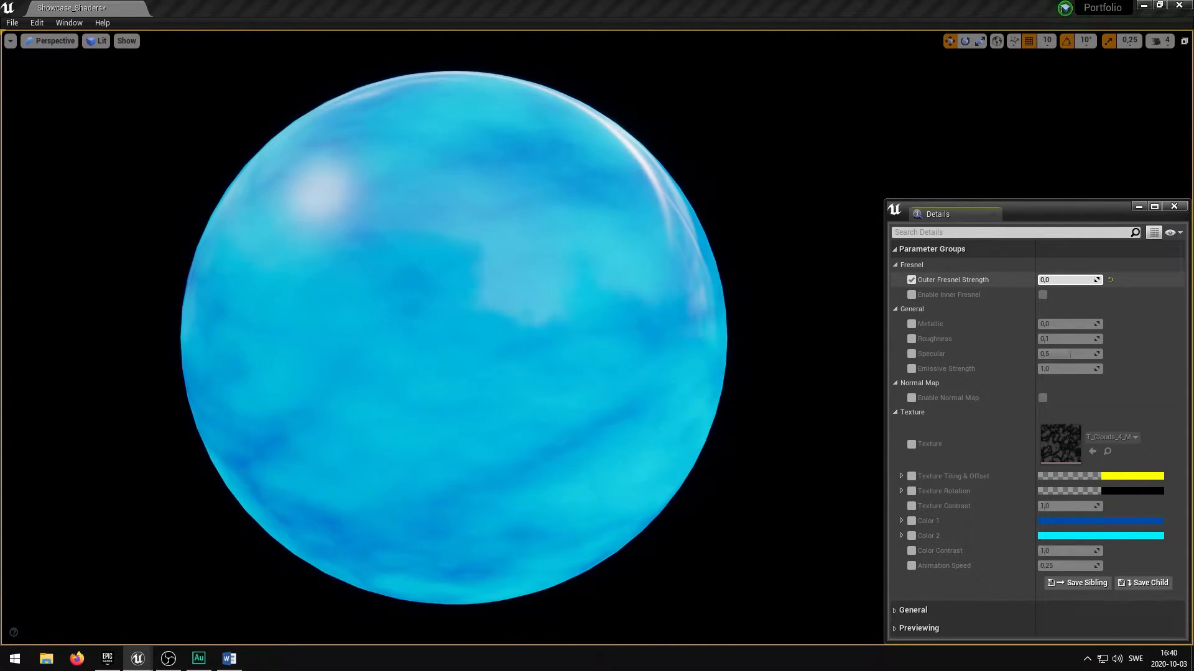
text(15.0)
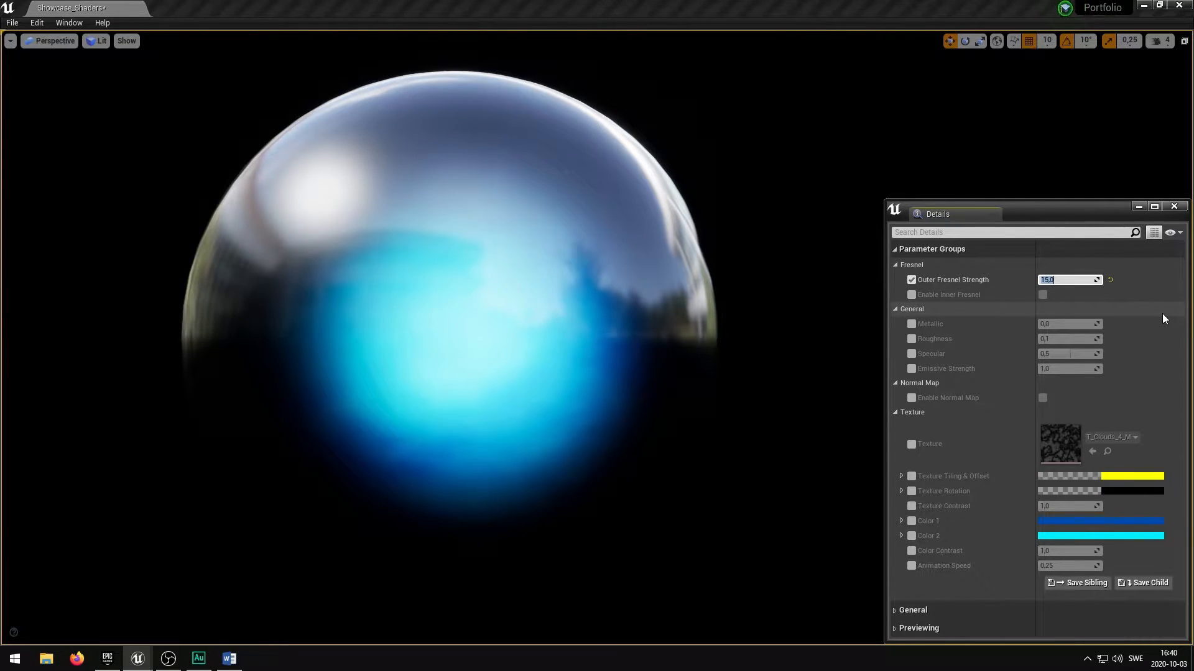
text(50.0)
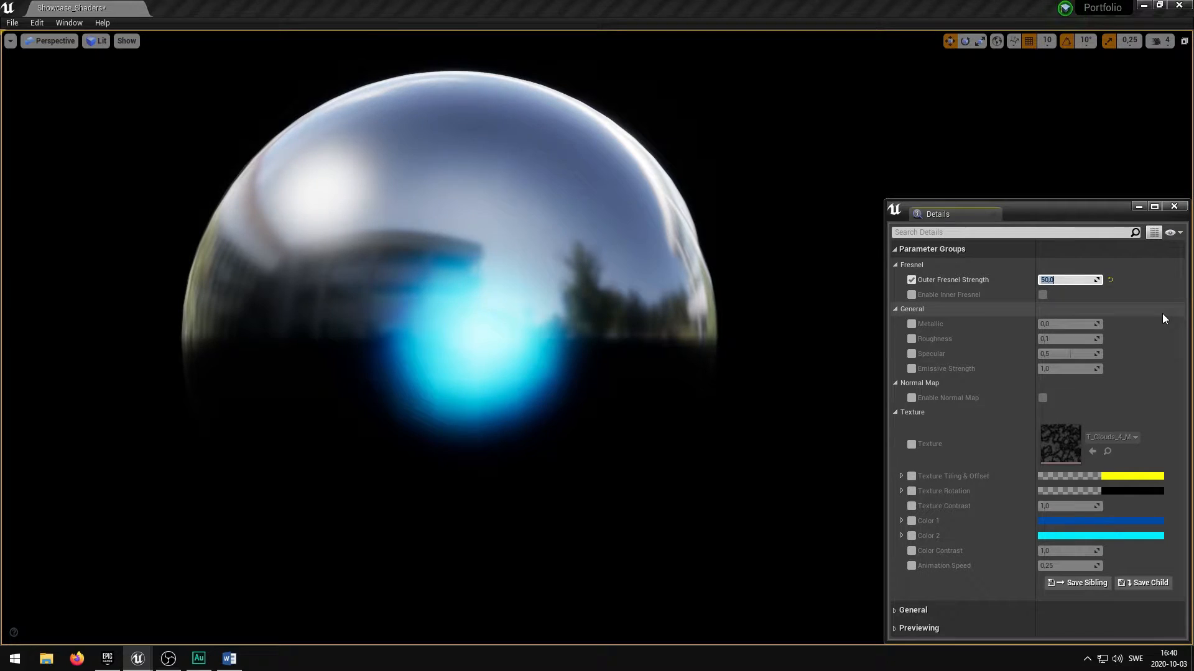
text(150.0)
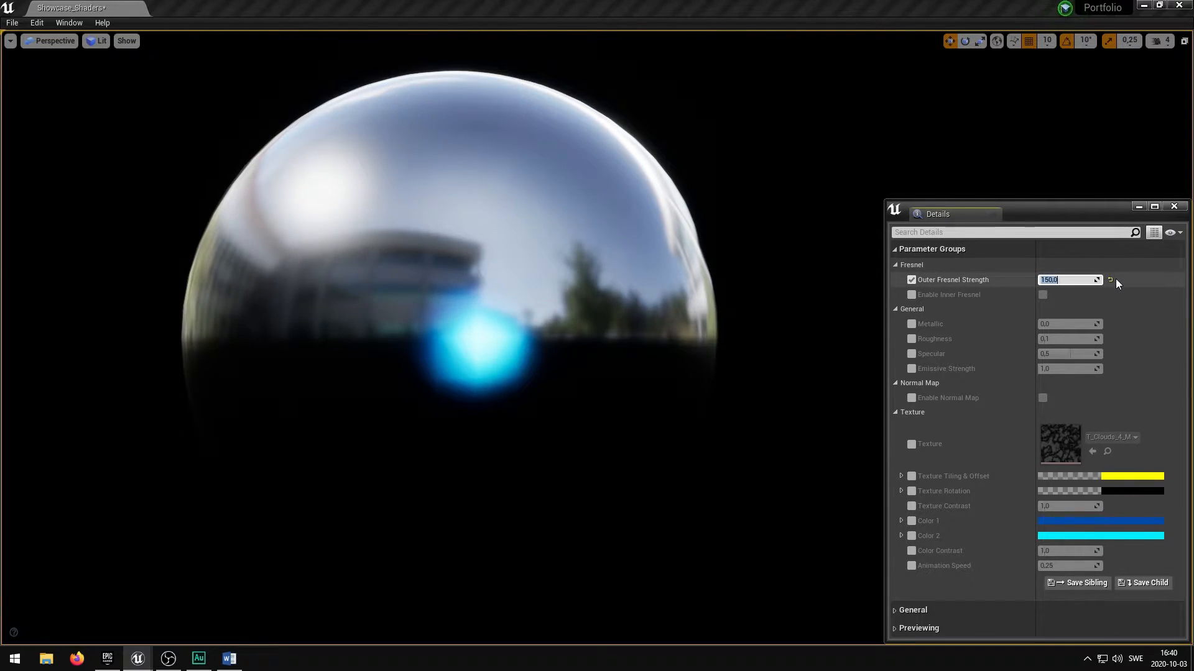
text(2.0)
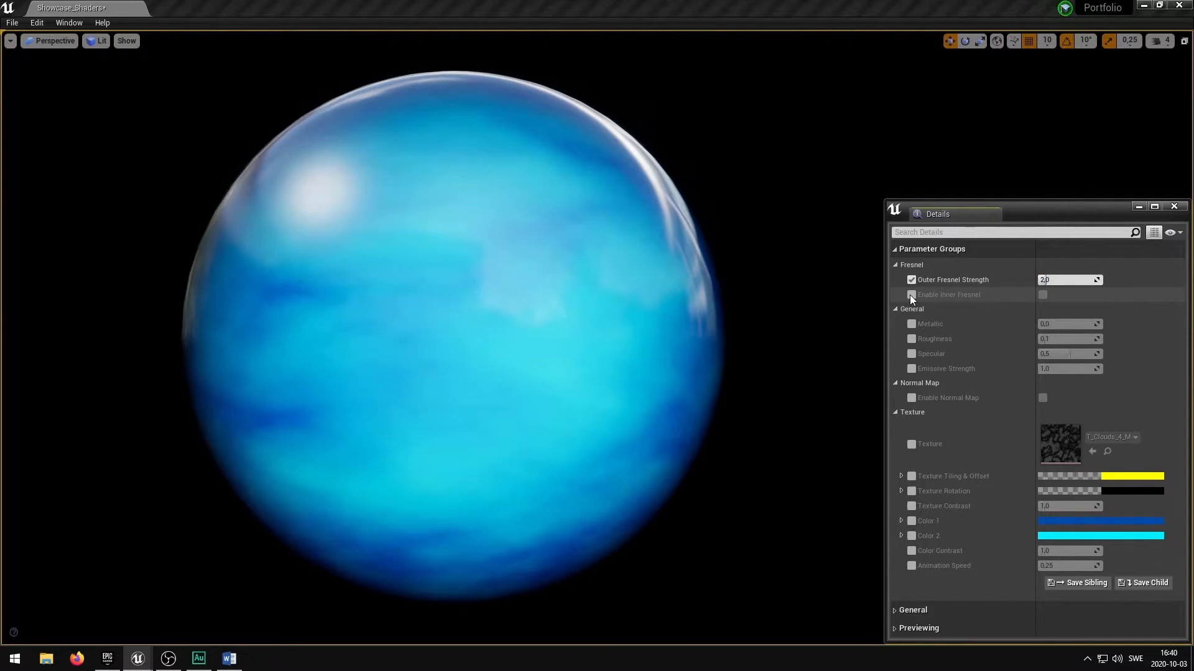
- Toggle the Enable Inner Fresnel override on, adjust it, then remove the override
click(911, 295)
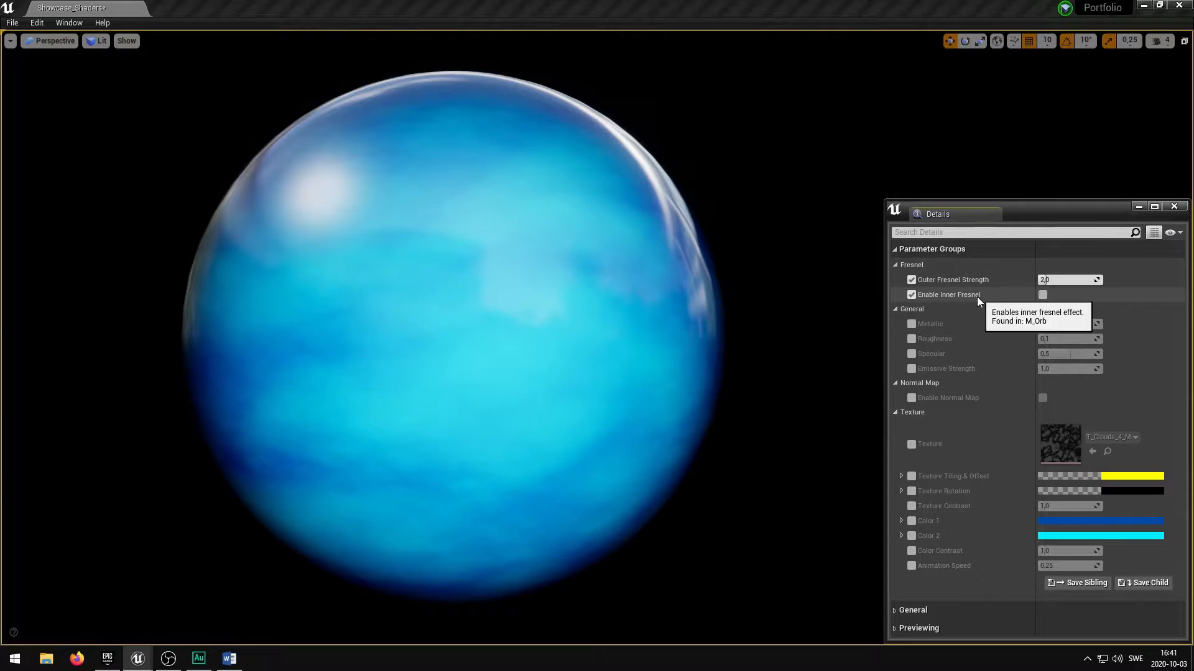
click(1042, 309)
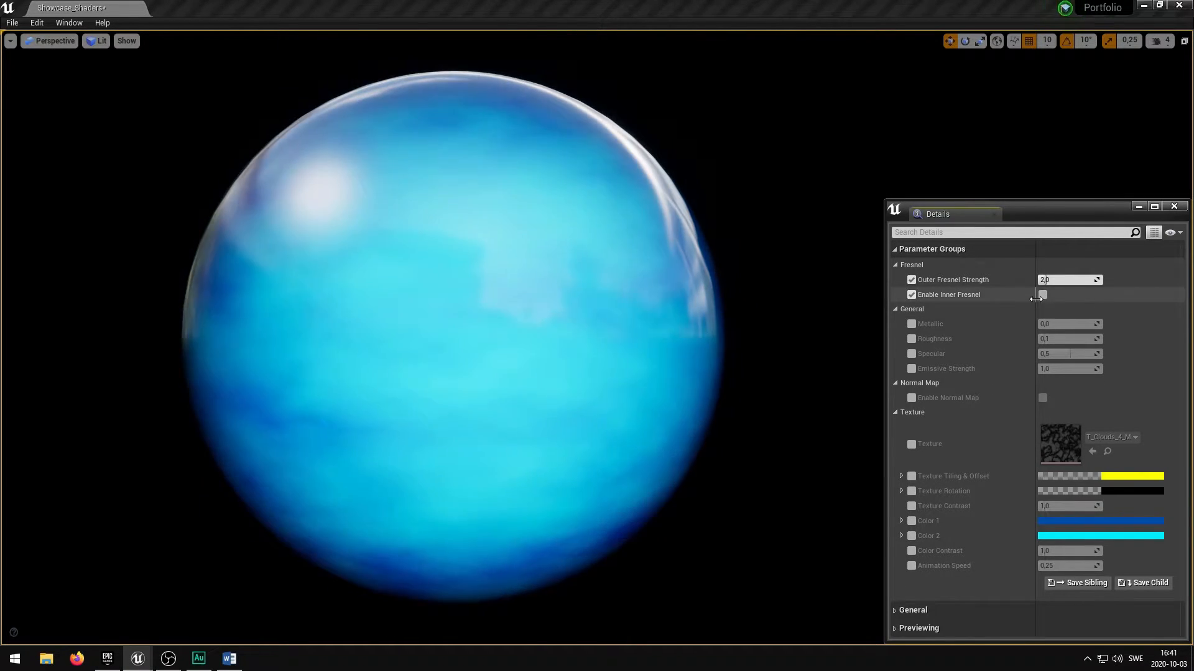
click(911, 294)
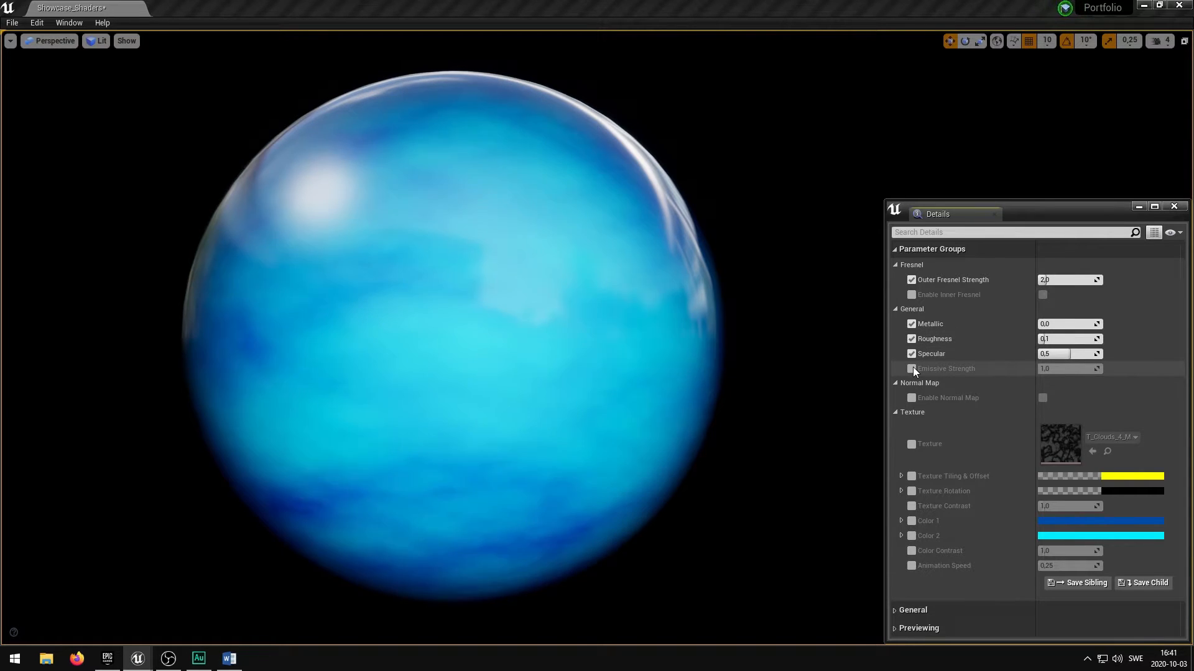
- Override Emissive Strength, then test higher specular, 200 emissive glow and an Outer Fresnel drag
click(911, 368)
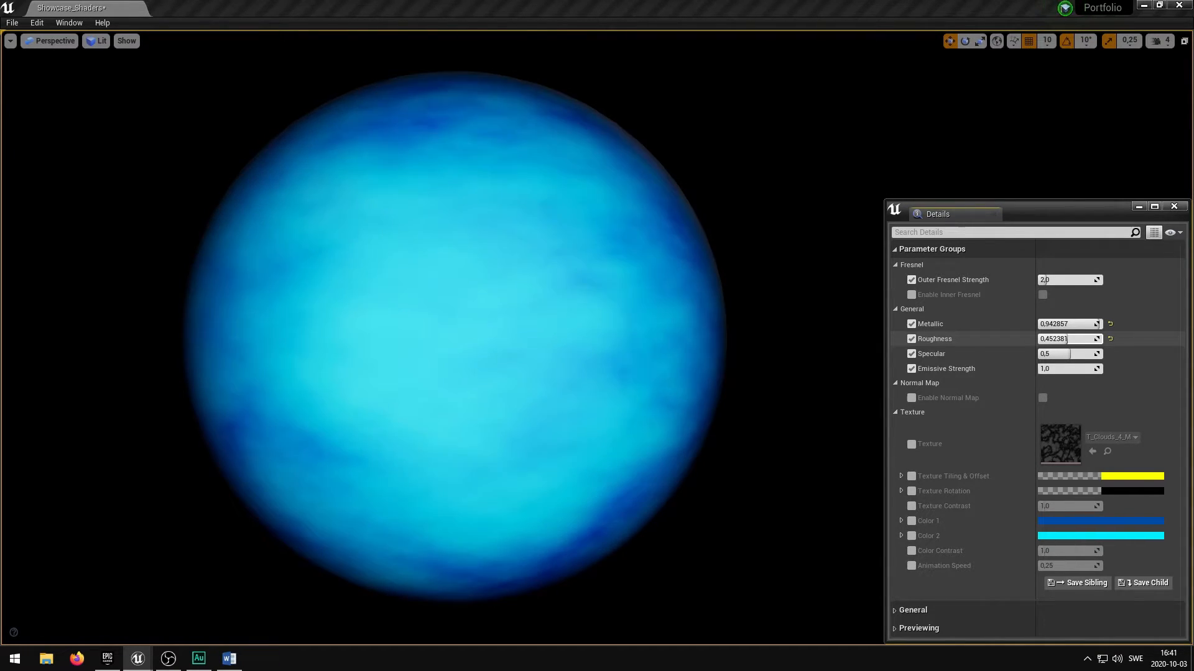
drag(1065, 339, 1058, 339)
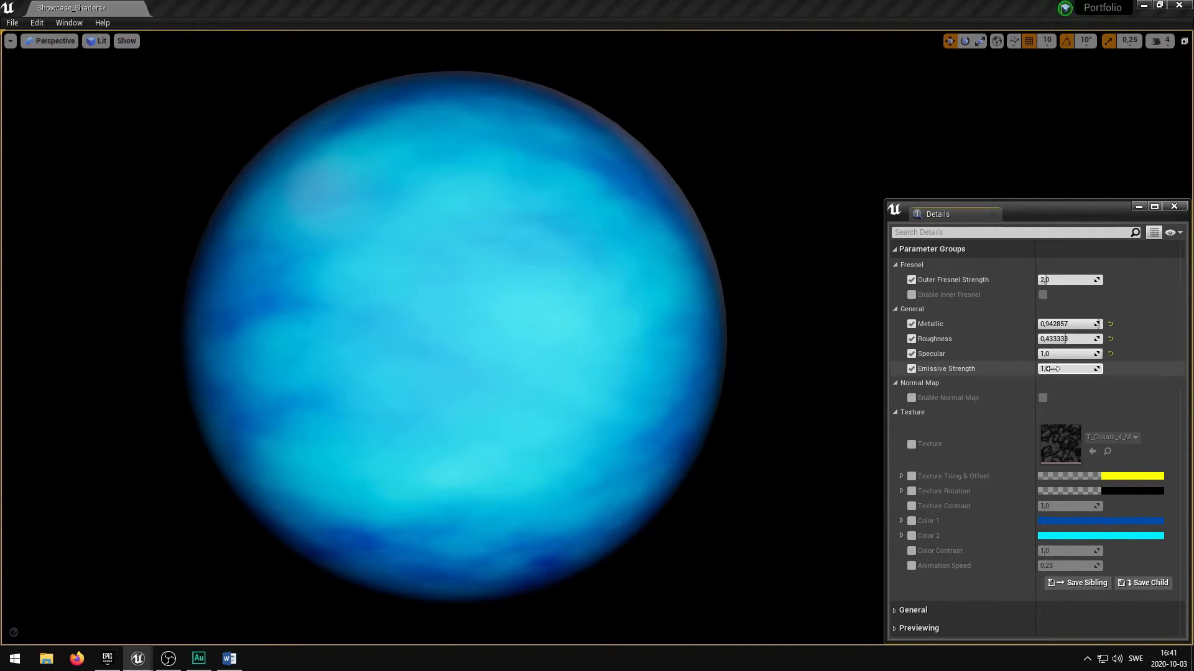
text(200.0)
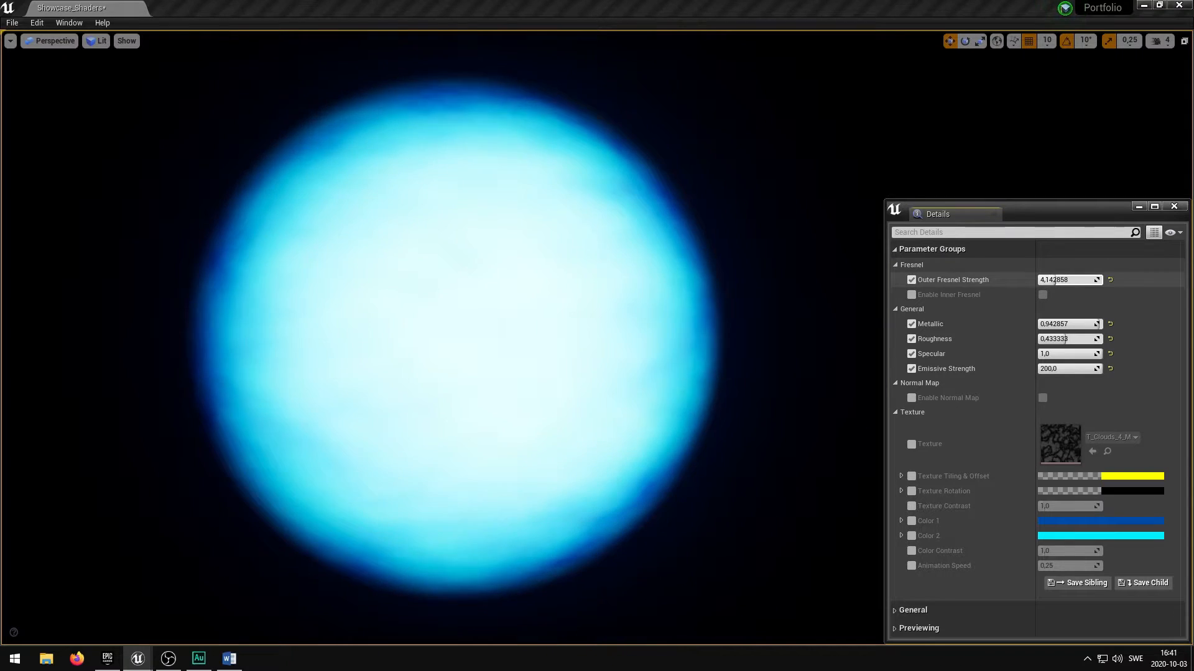
drag(1065, 280, 1058, 279)
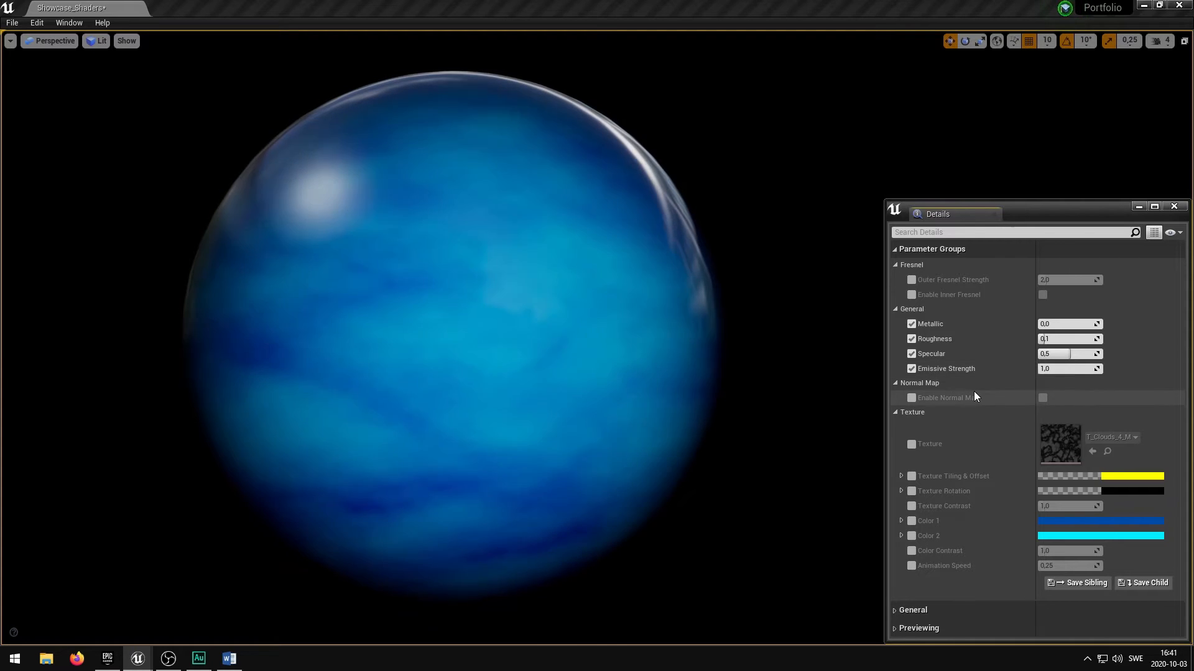
mouse_move(973, 397)
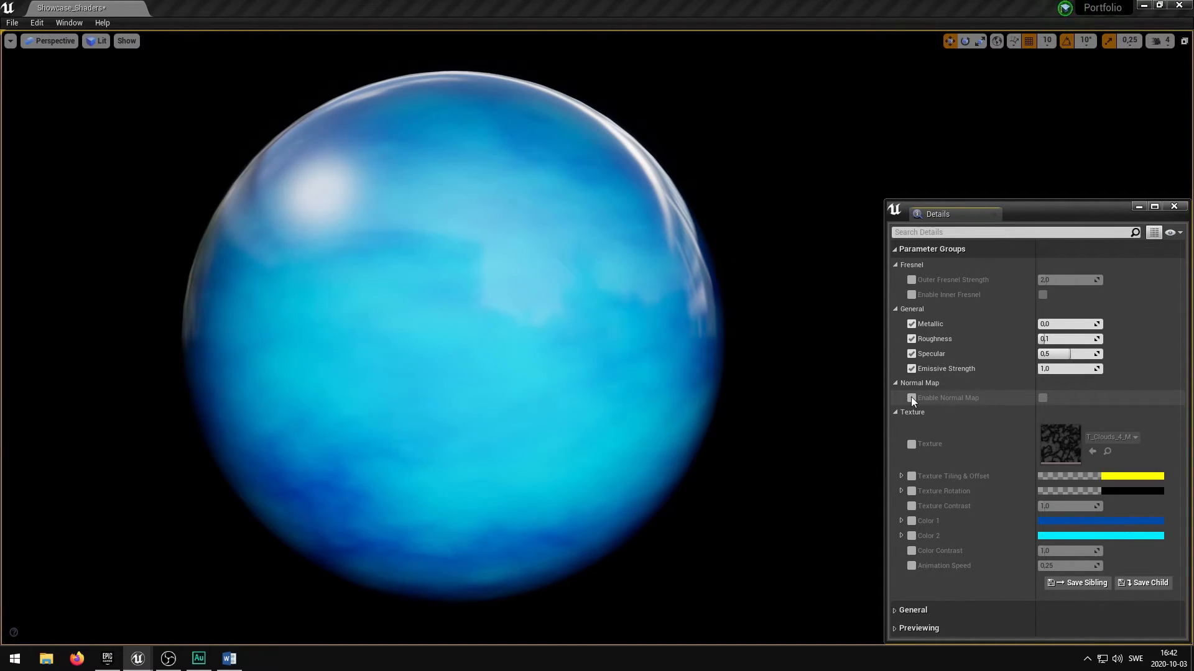
- Override the Enable Normal Map, Normal Map Texture and Normal Map Strength parameters
click(911, 397)
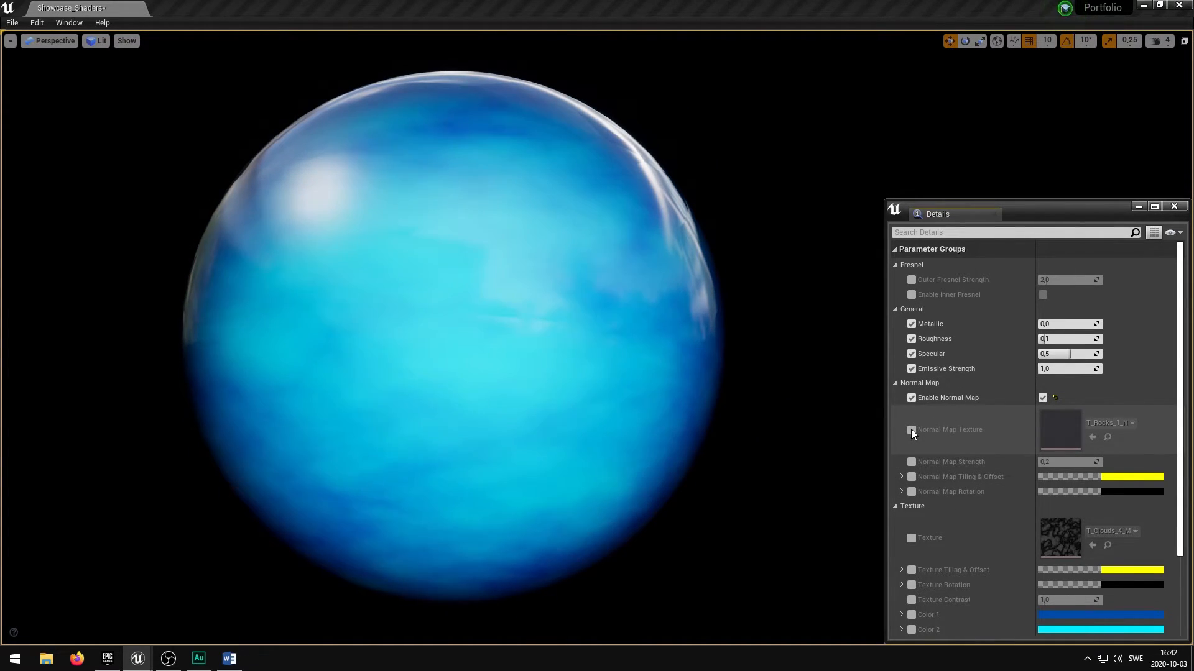
click(912, 429)
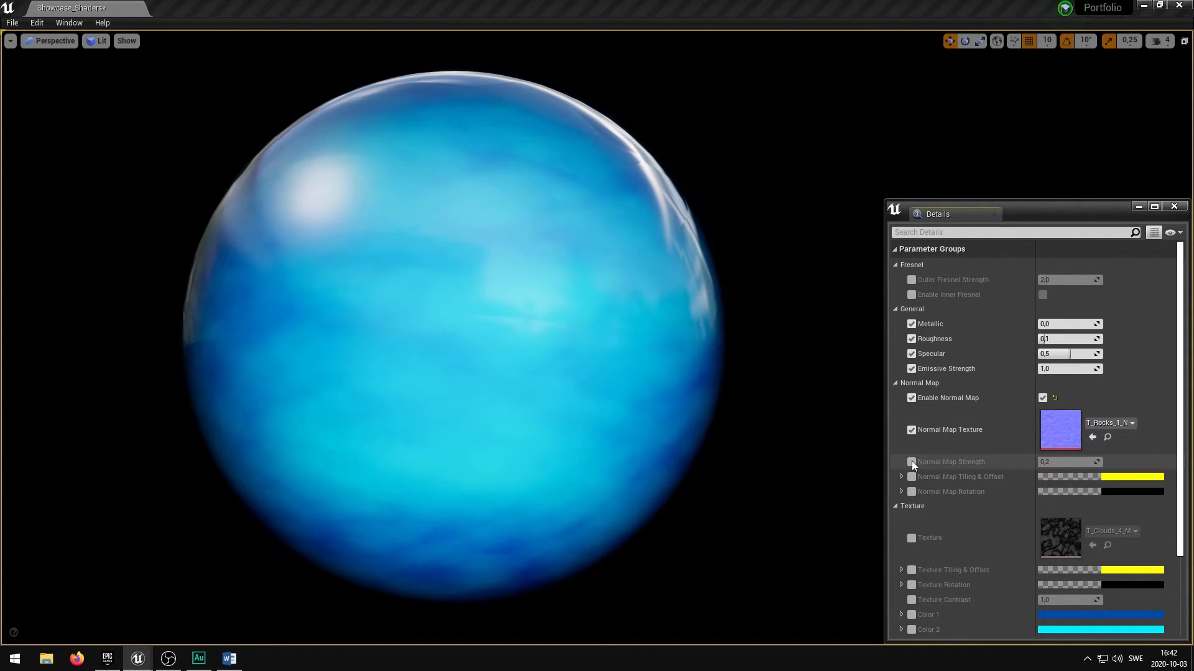
click(911, 462)
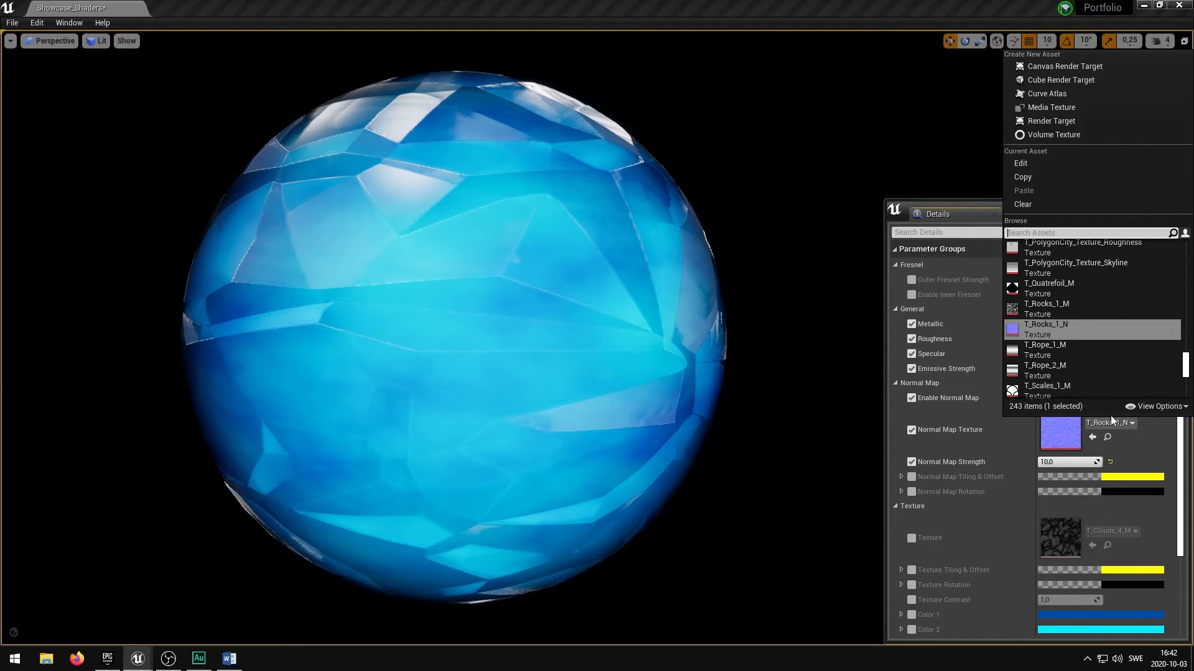
- Use T_Plasma_1_N as the normal map and override tiling, setting horizontal tiling to 5.0
text(_N)
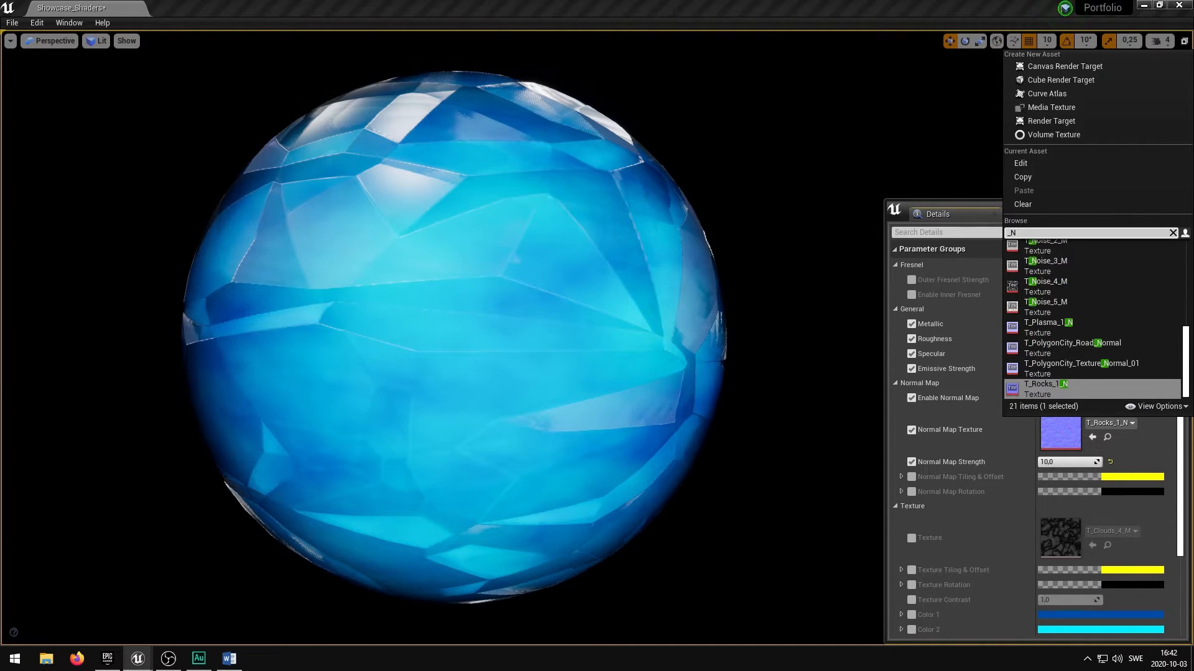
click(1047, 322)
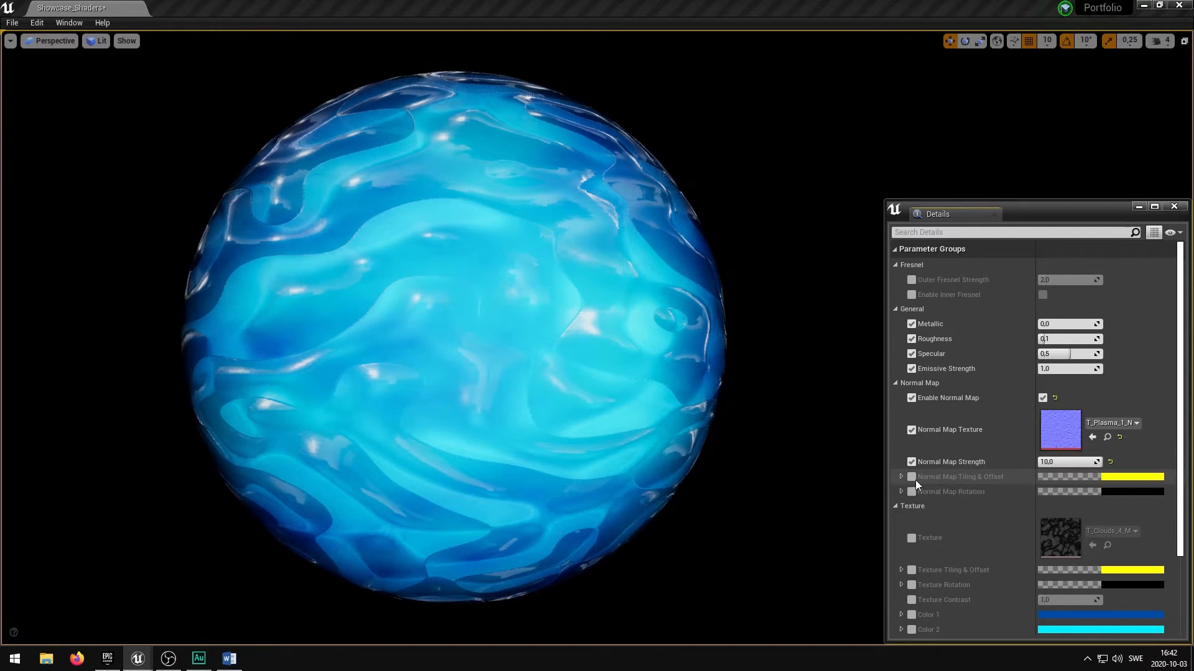
click(912, 477)
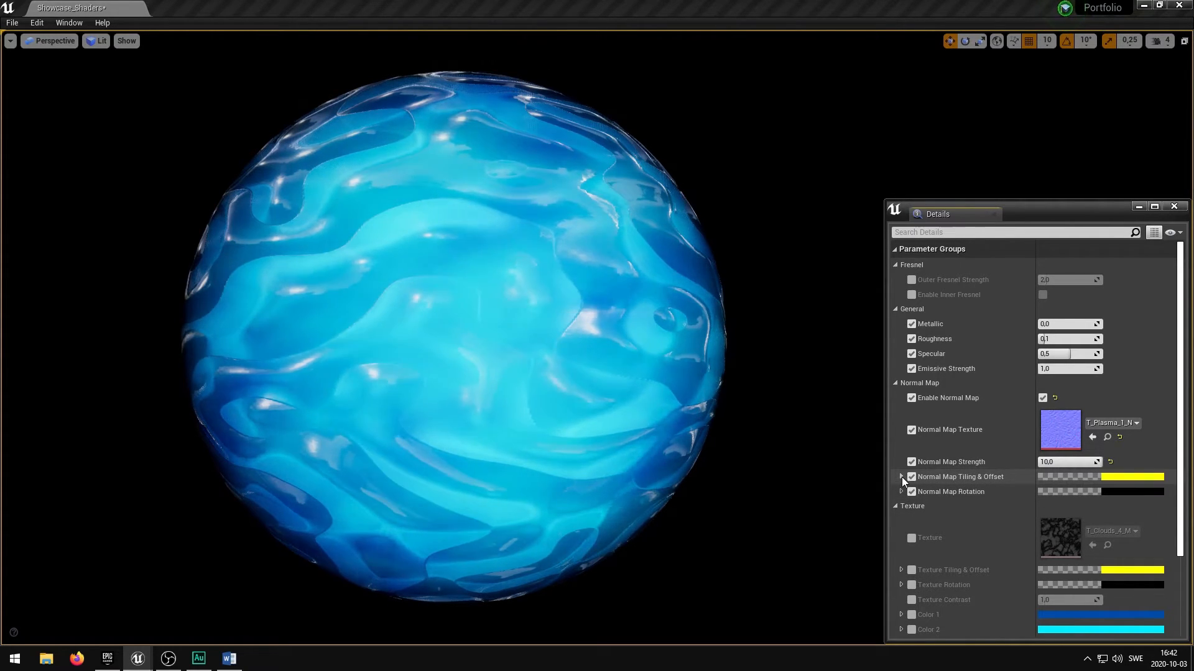
click(901, 477)
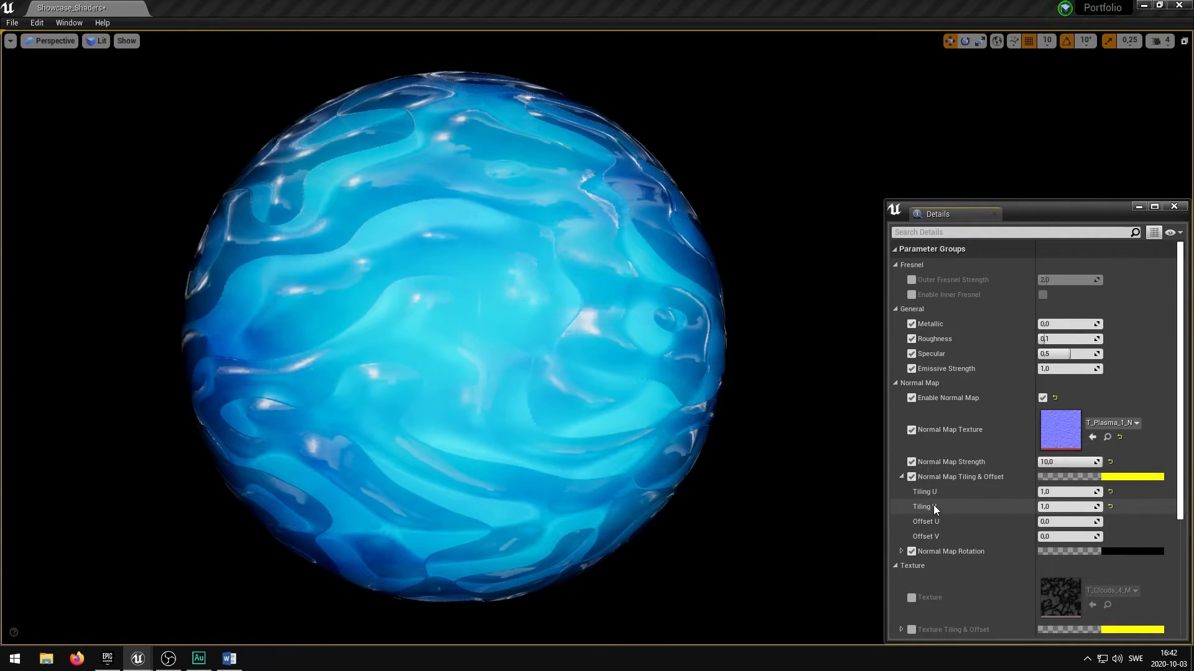
click(1069, 491)
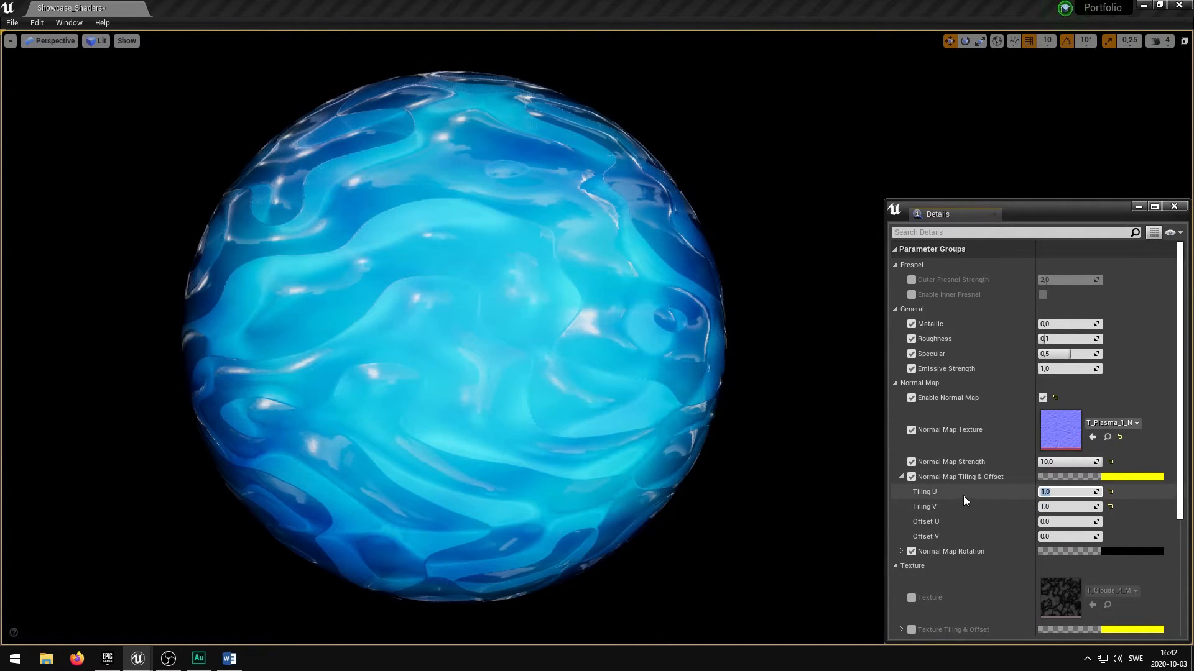
text(5.0)
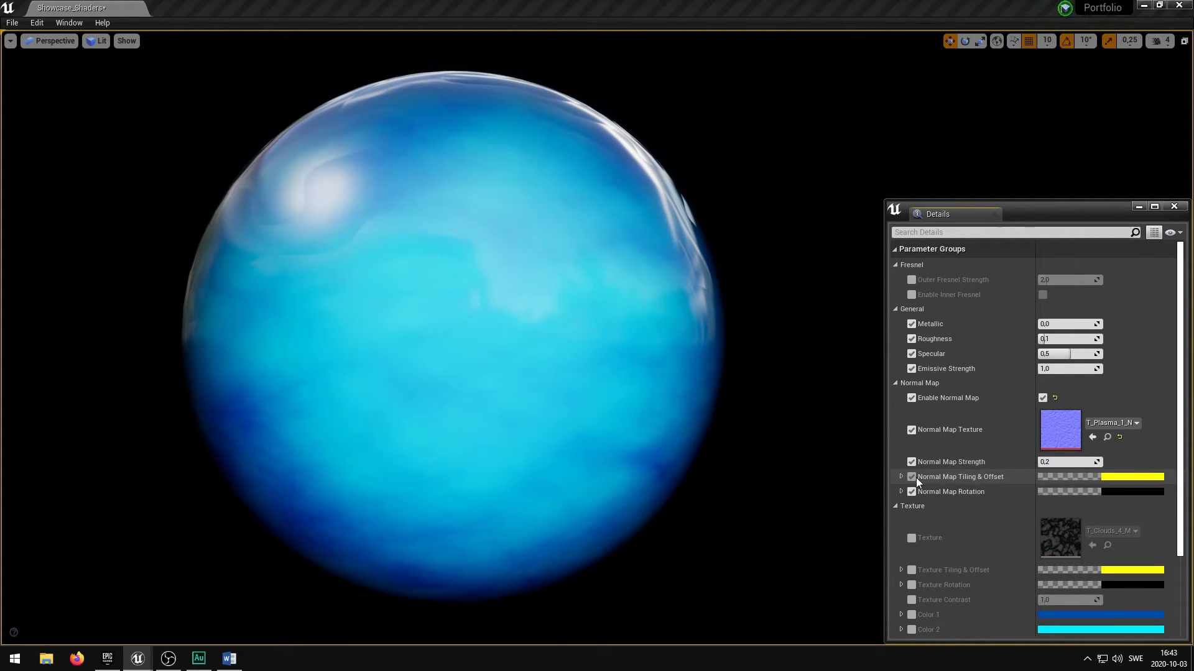
- Remove the Enable Normal Map override and override the orb's Texture parameter
click(911, 429)
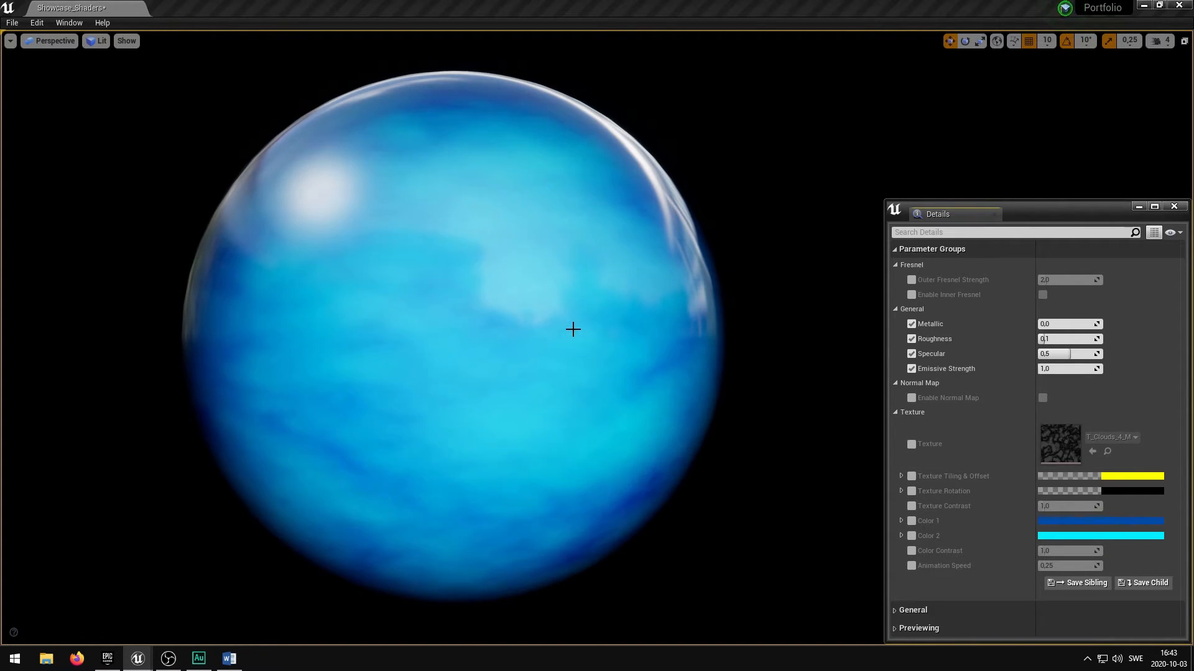
click(912, 444)
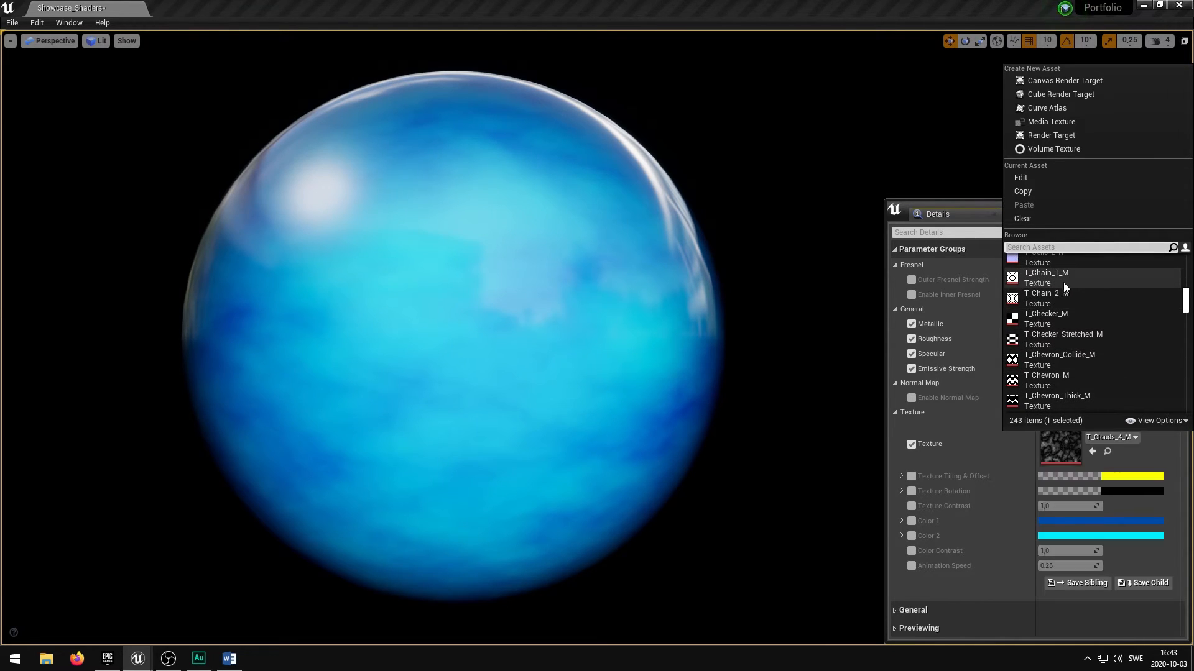
- Apply T_Chain_1_M, set Animation Speed to 0.1, and lower Texture Contrast to about 0.95
click(1045, 273)
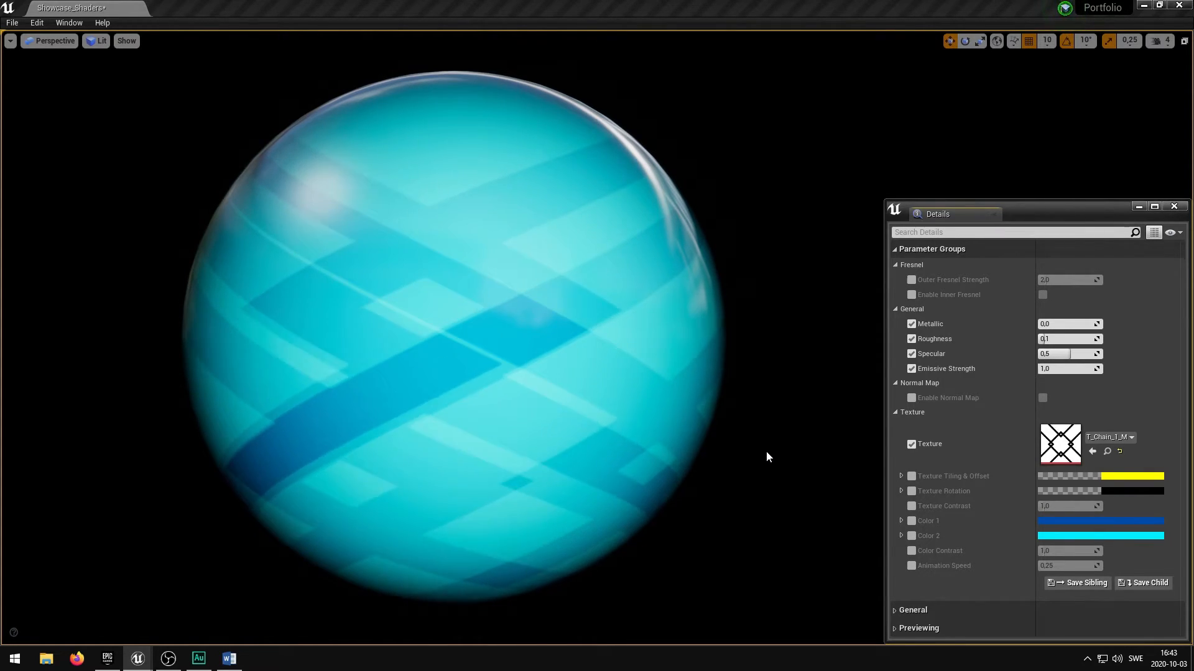
click(911, 565)
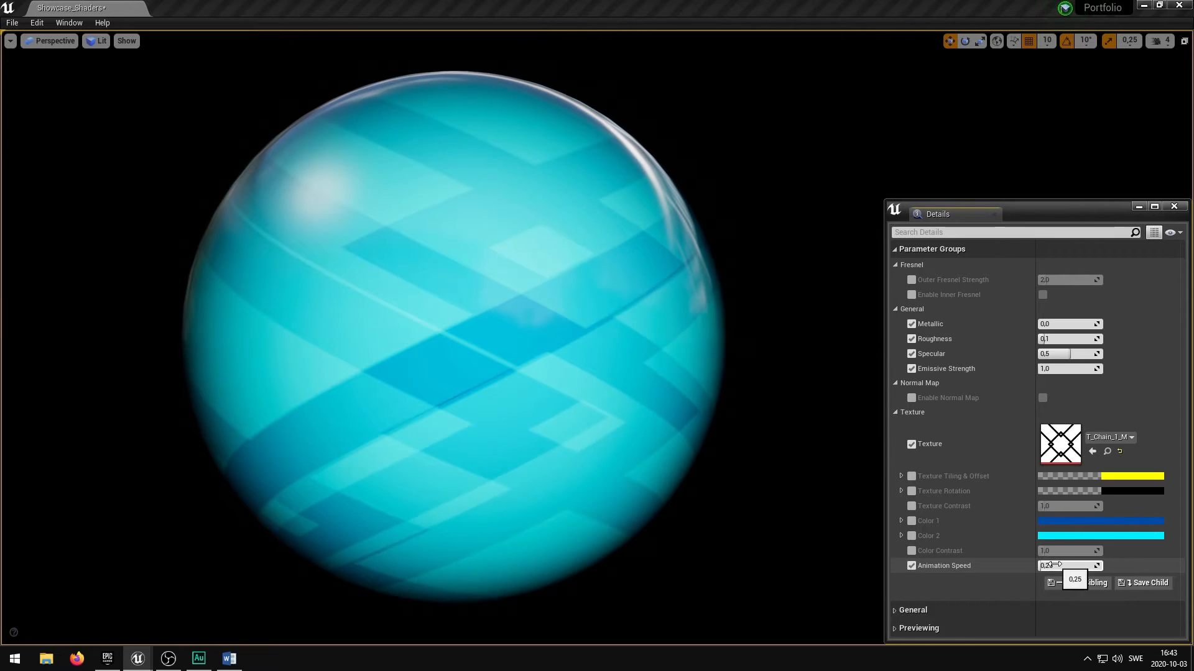
text(2.0)
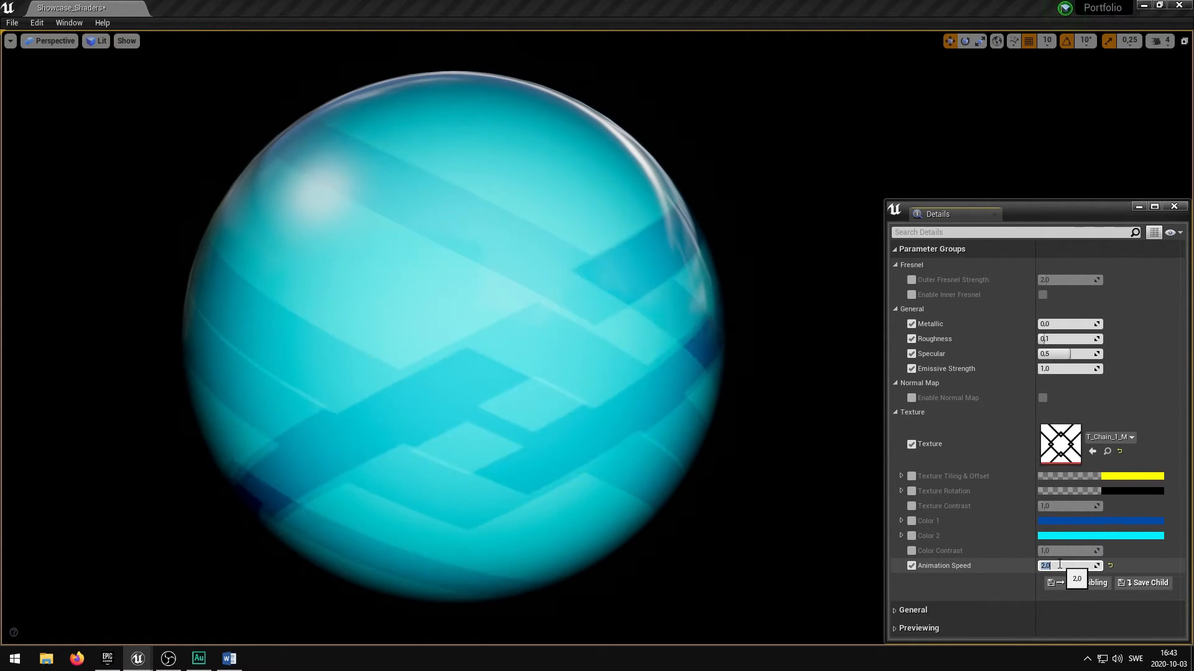
text(0.1)
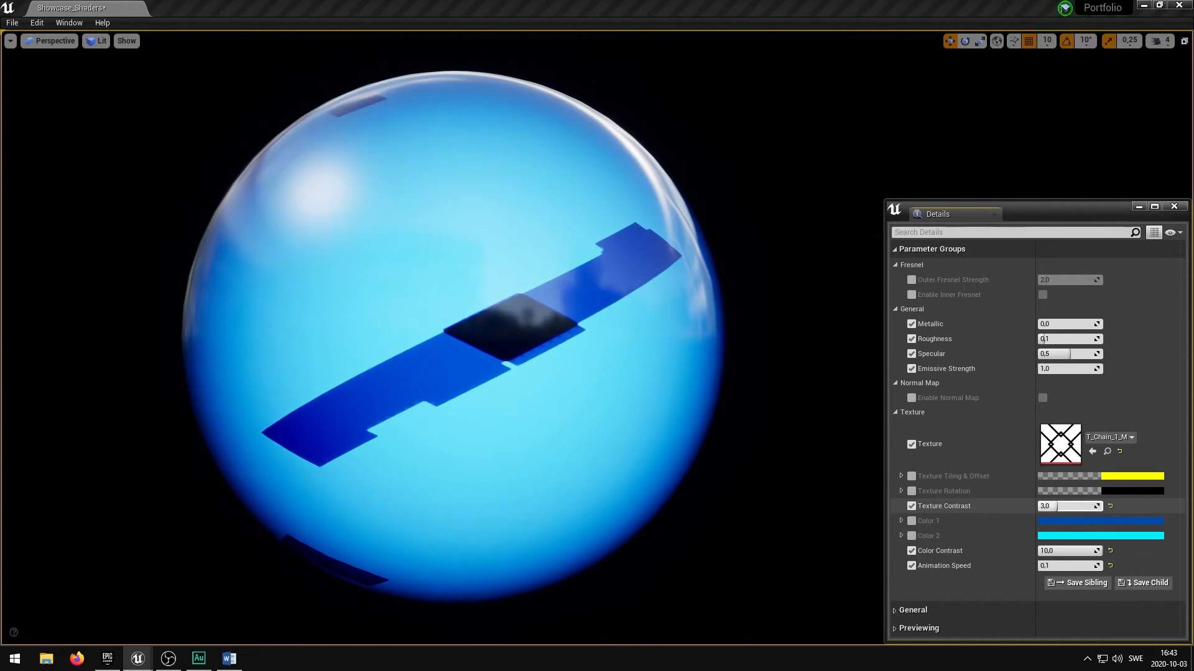
drag(1069, 505, 1081, 506)
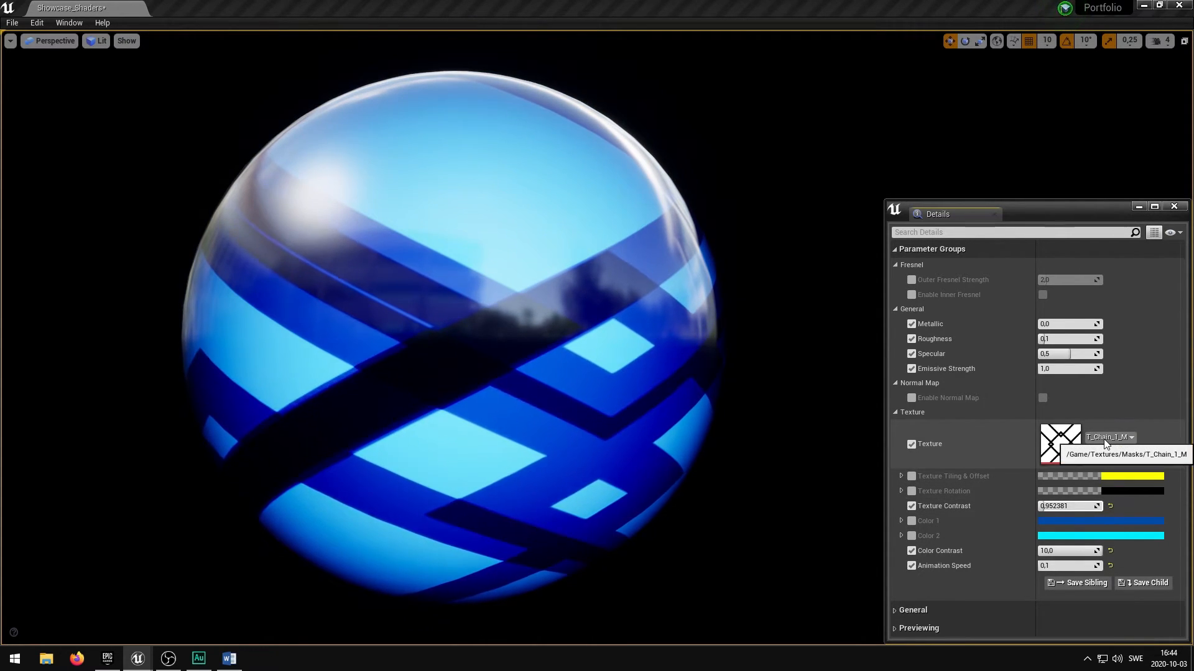
click(1131, 436)
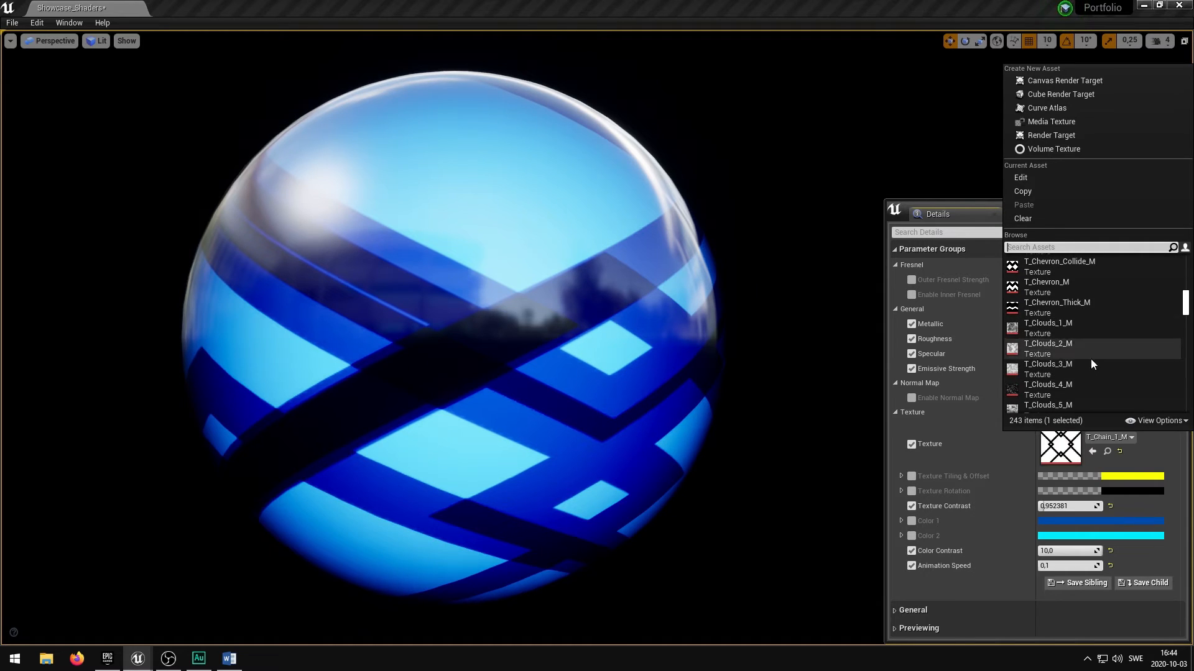
- Try T_Clouds_1_M, push Texture Contrast higher, then bring it back to about 3.7
click(1047, 323)
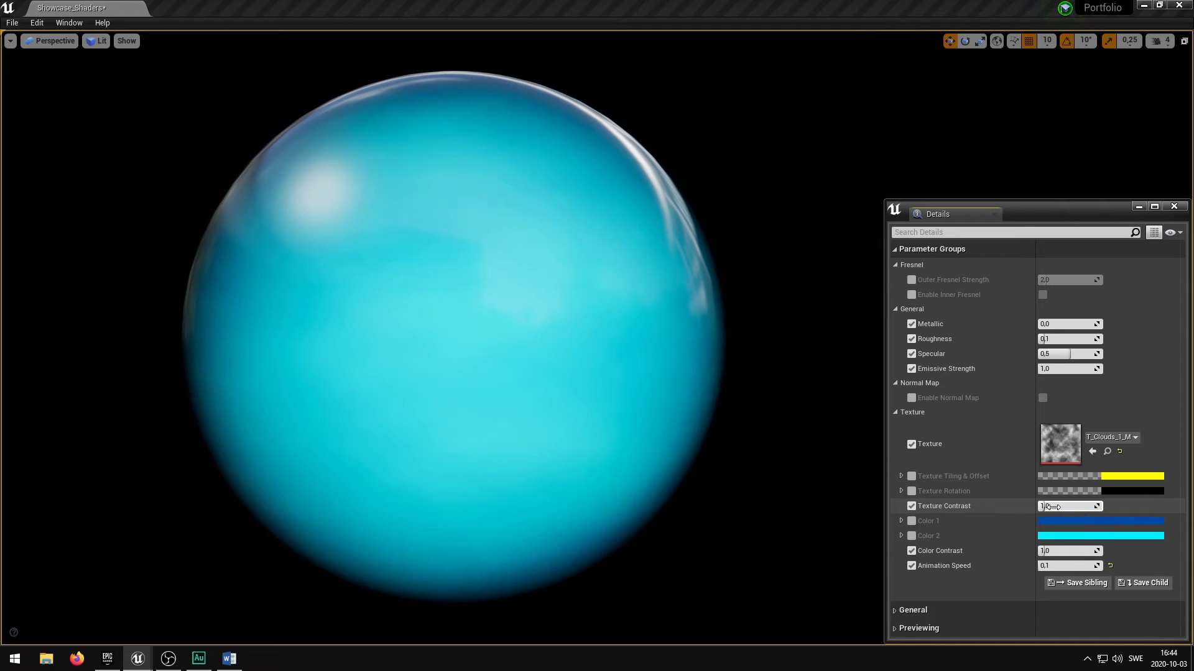
drag(1065, 506, 1096, 506)
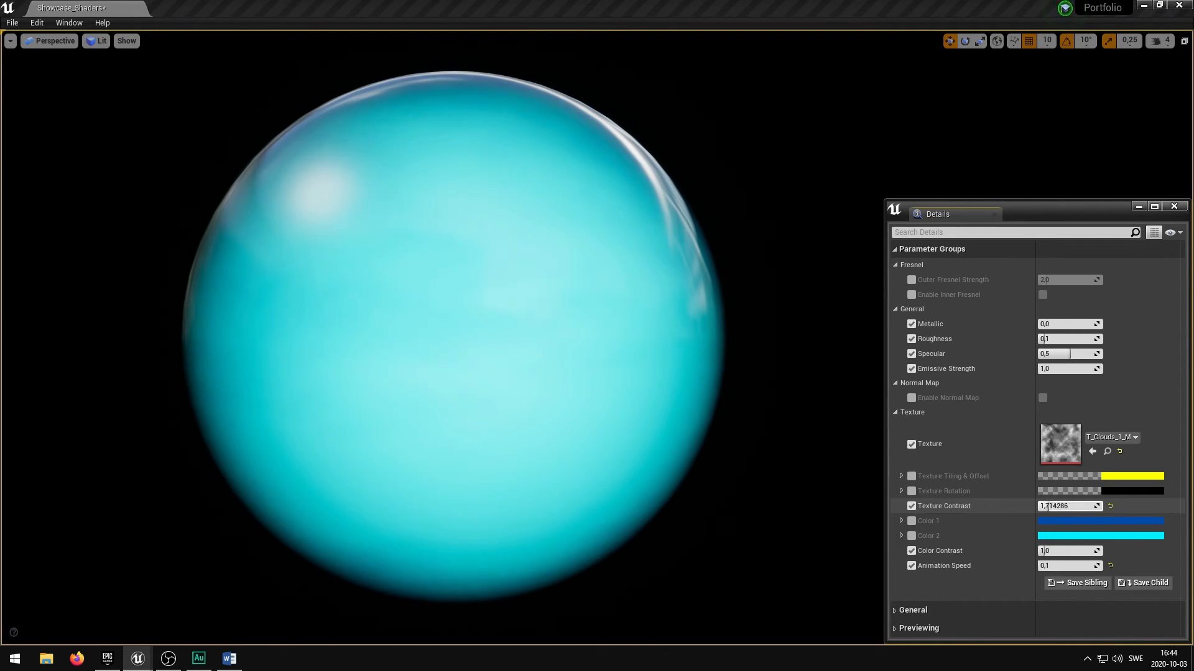
drag(1066, 505, 1074, 505)
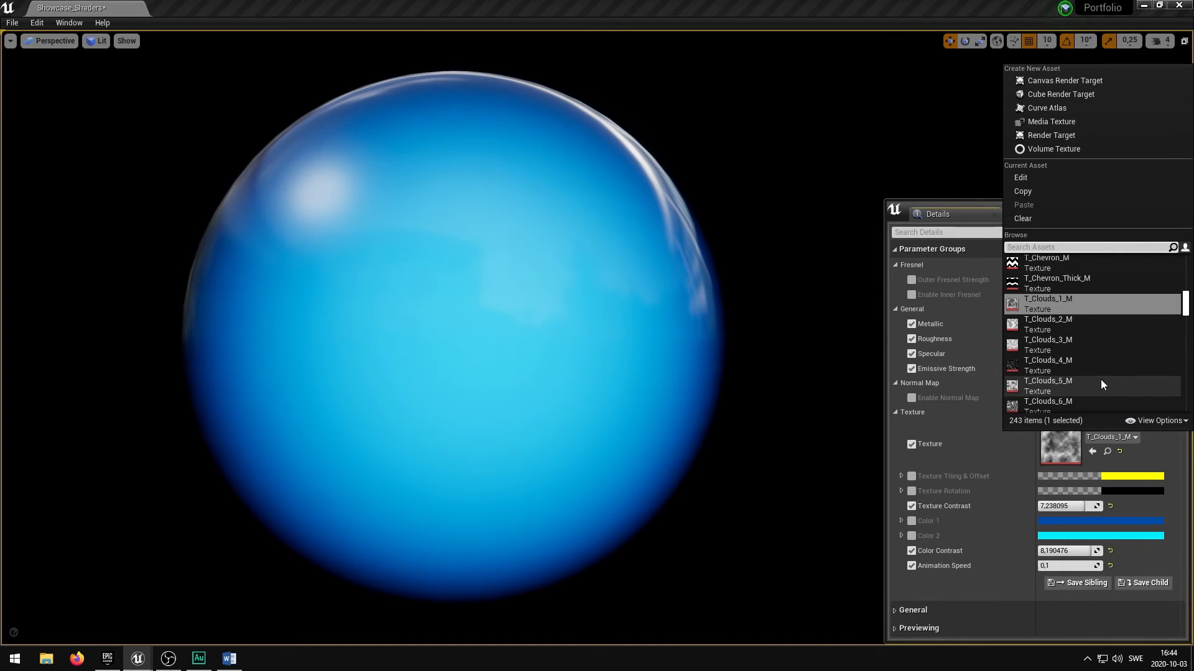
mouse_move(1076, 323)
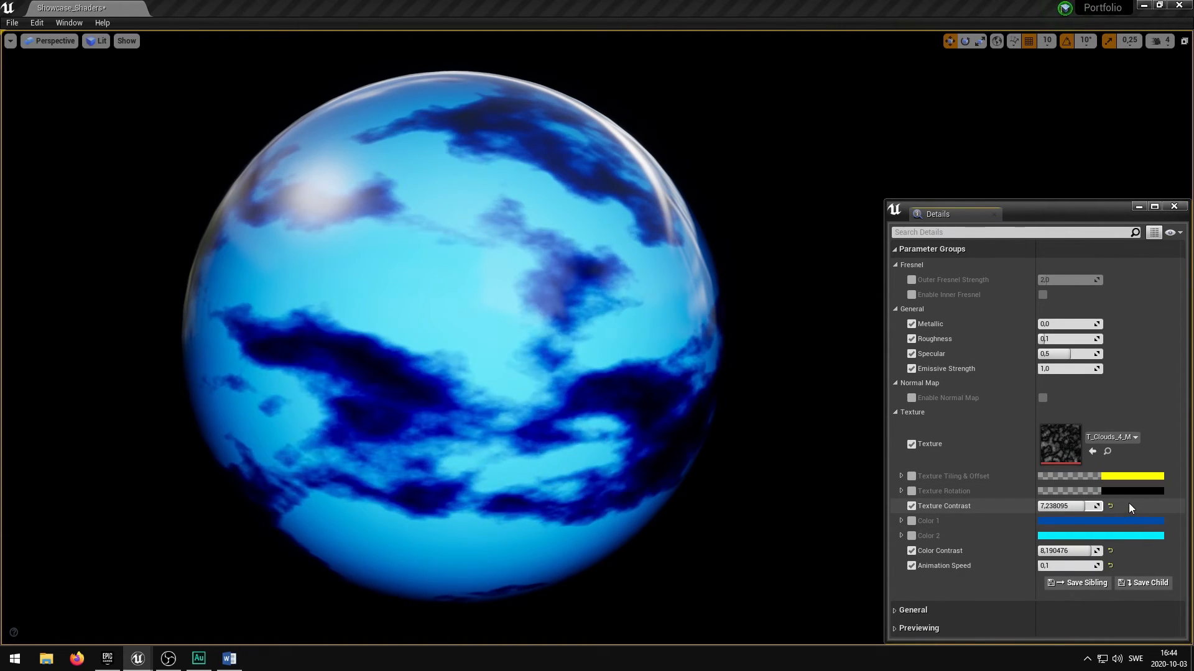
drag(1069, 506, 1054, 506)
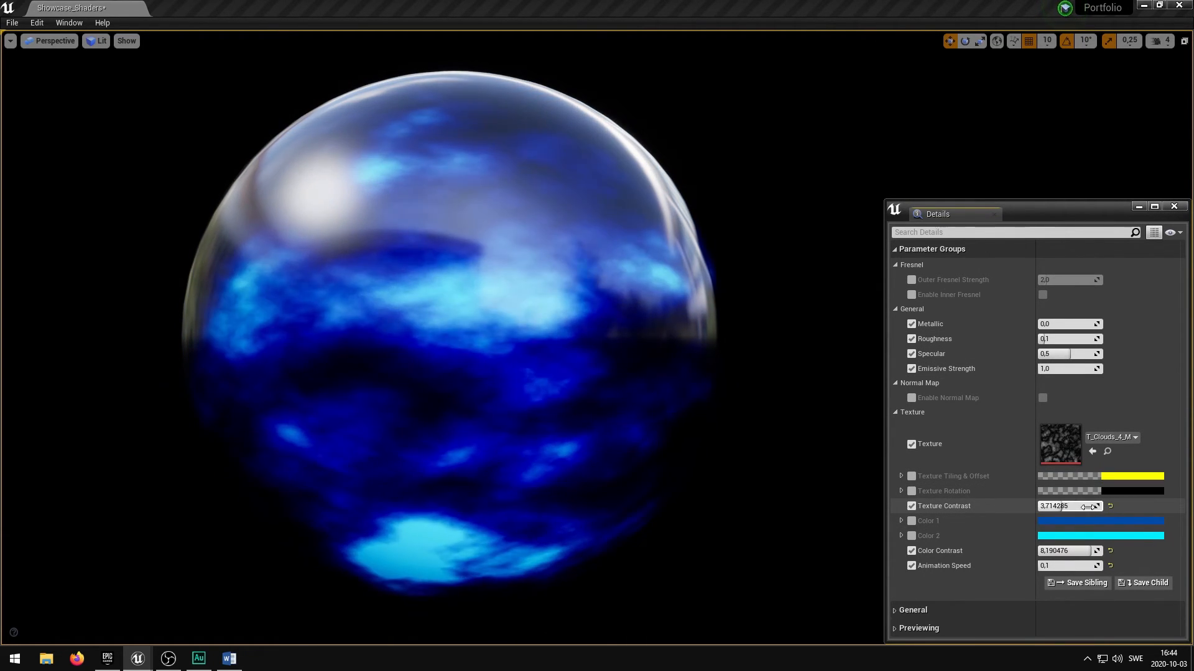
text(2.0)
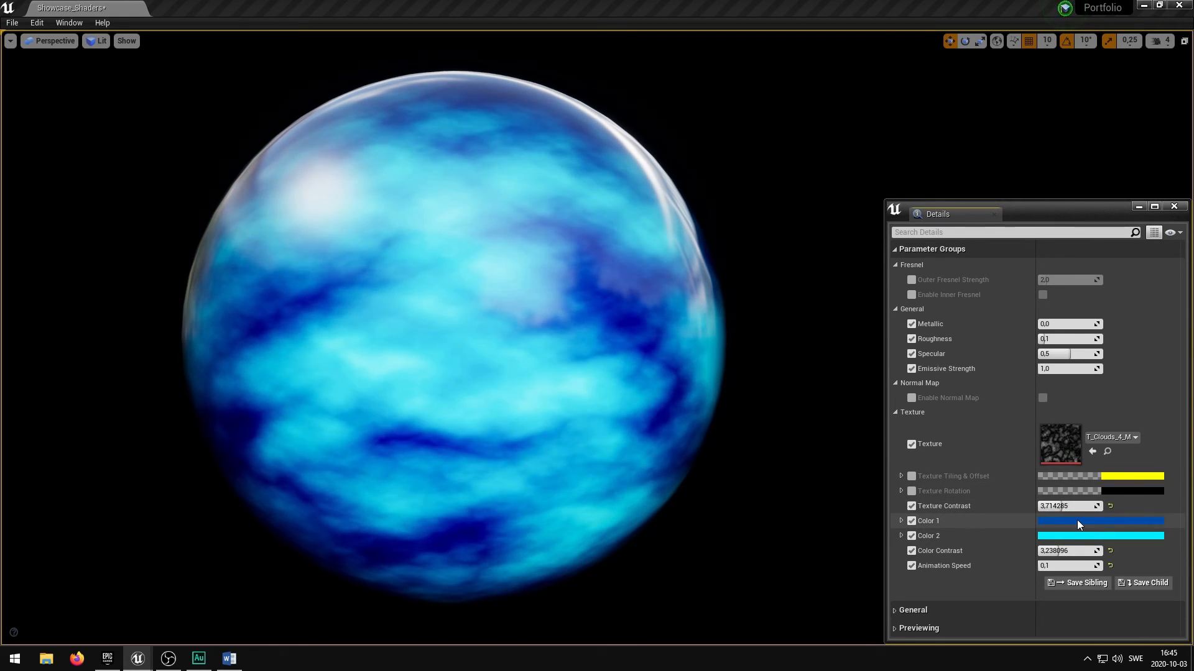
- Set the first cloud colour to red and the second to orange-yellow
click(1100, 535)
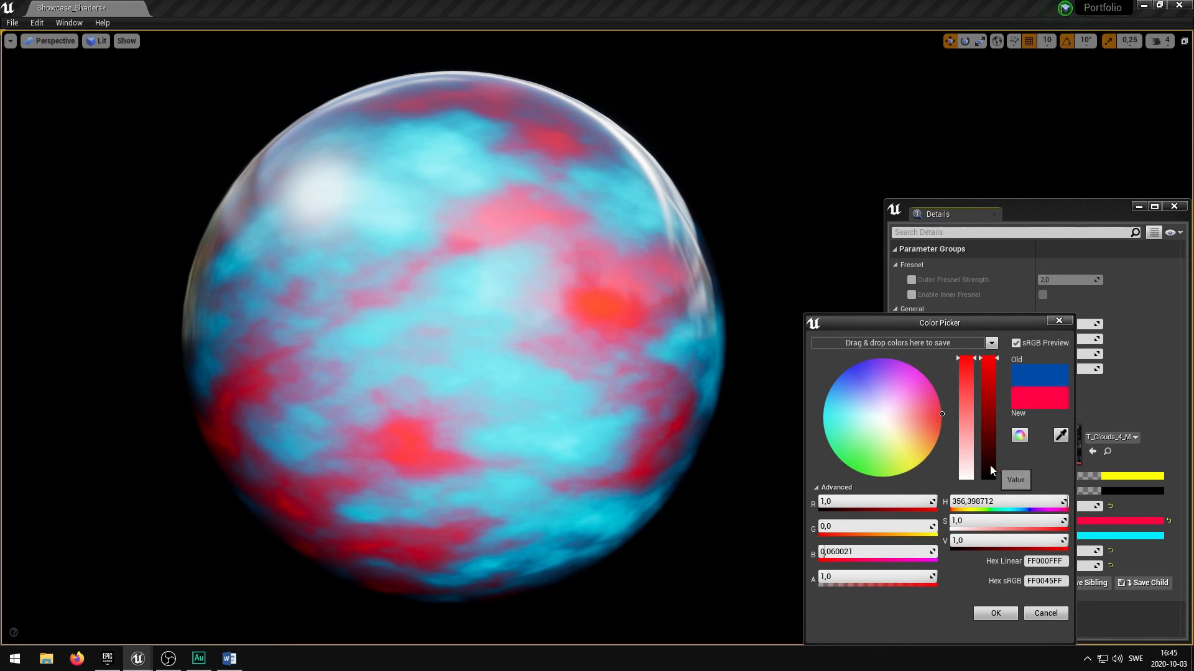
click(995, 613)
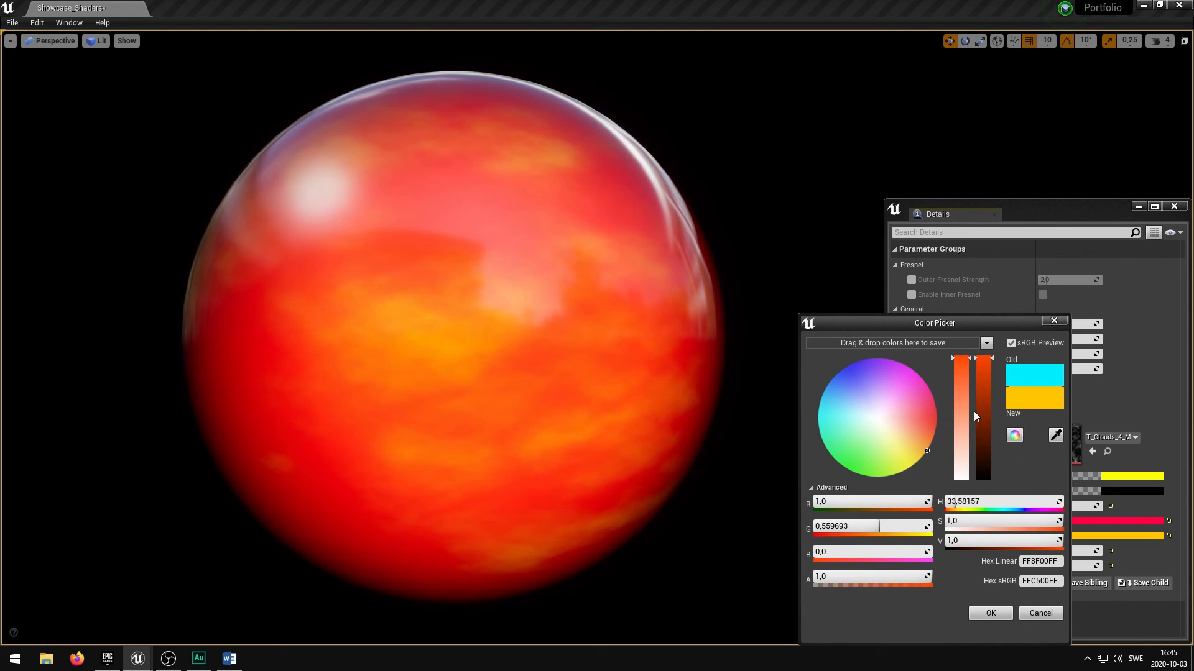
drag(976, 416, 956, 478)
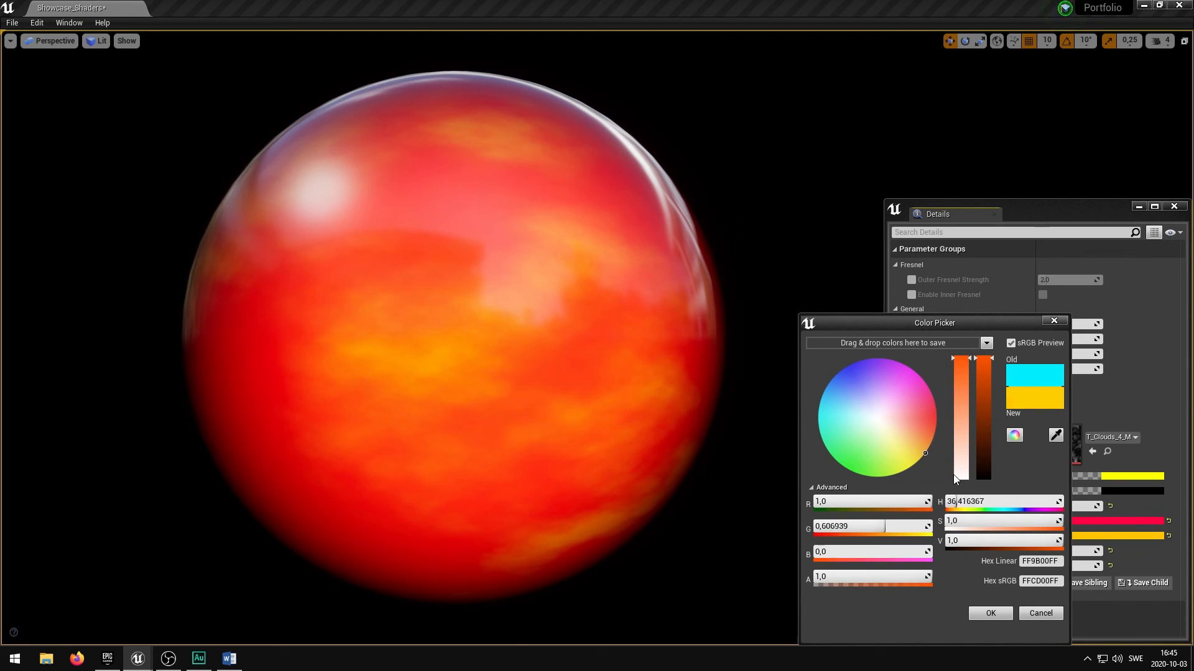
click(989, 613)
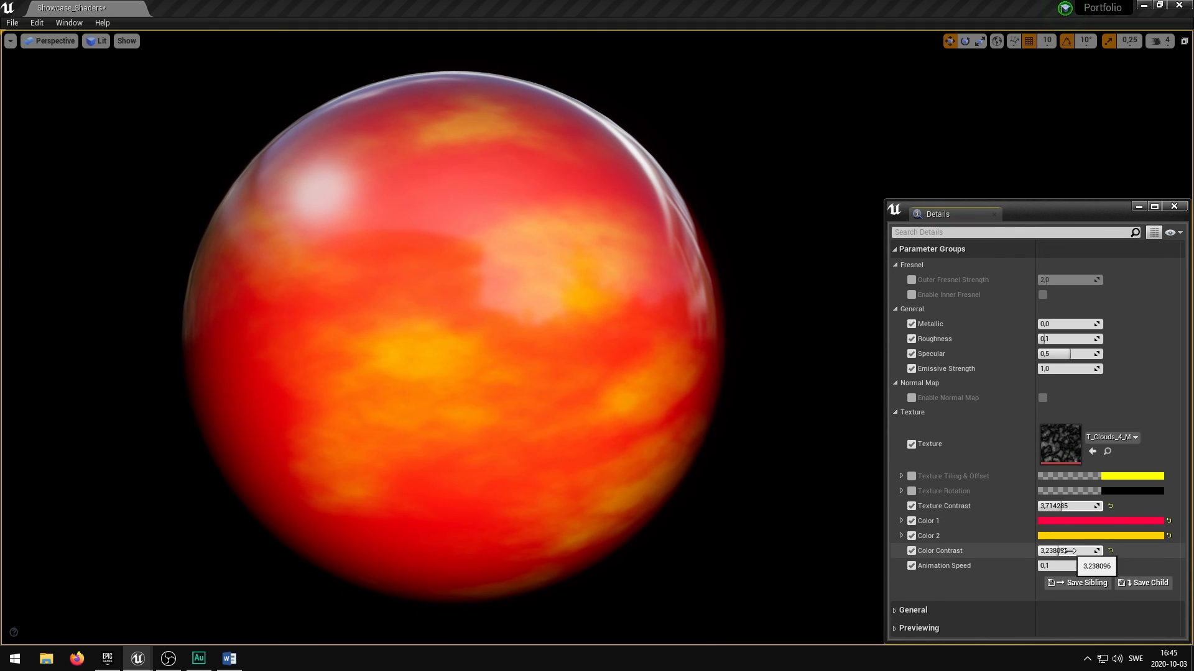